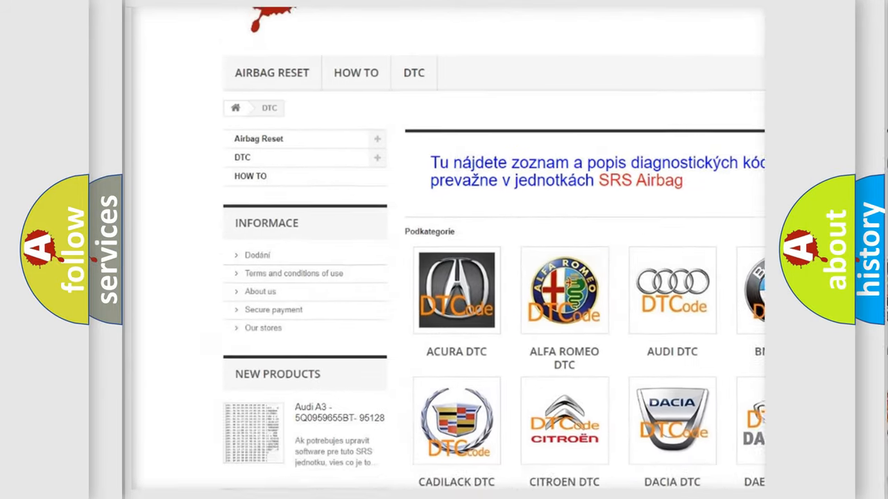
{"action": "scroll", "scroll_direction": "down", "scroll_amount": 3}
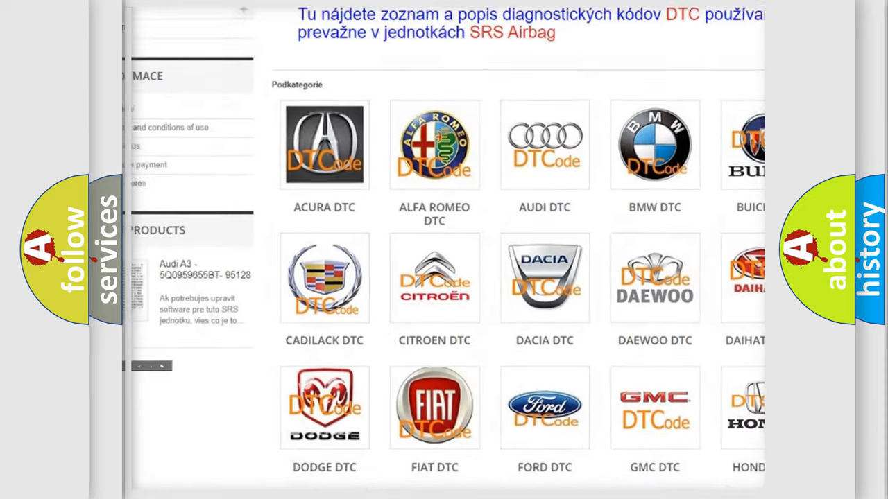
{"action": "scroll", "scroll_direction": "down", "scroll_amount": 3}
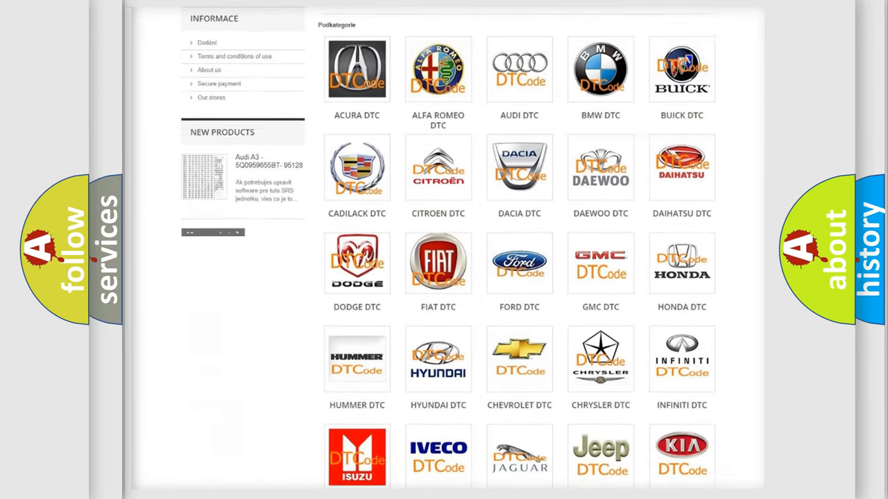
{"action": "scroll", "scroll_direction": "down", "scroll_amount": 3}
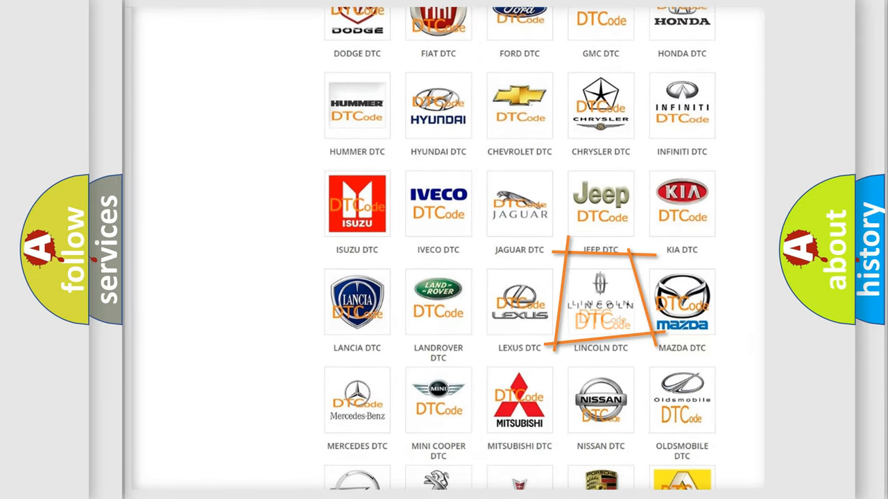